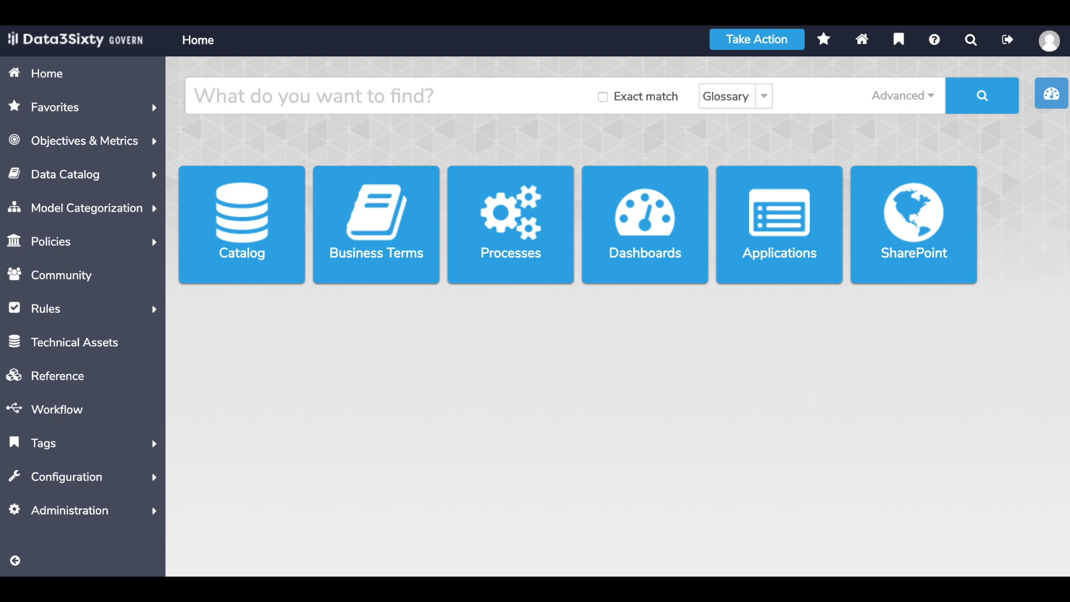
mouse_move(120, 150)
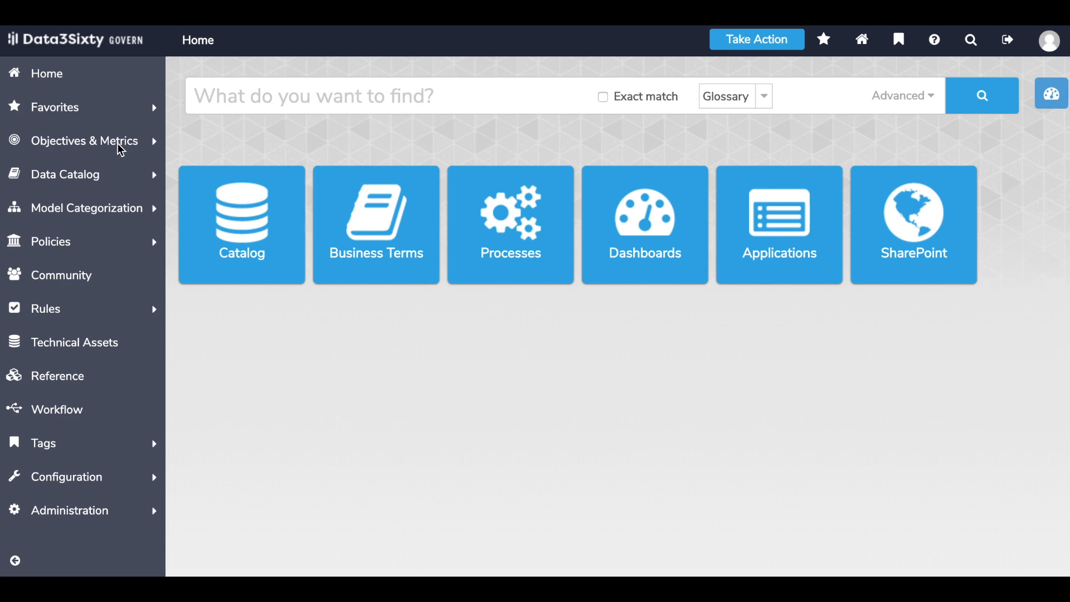
- Open the Objectives list from the Objectives & Metrics sidebar menu
click(85, 141)
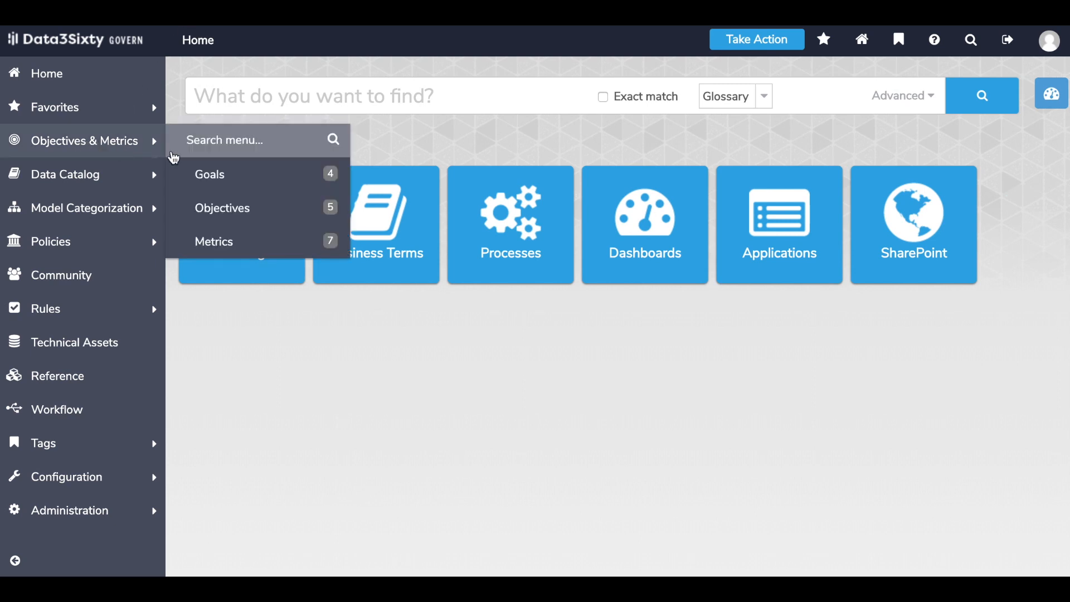
mouse_move(214, 242)
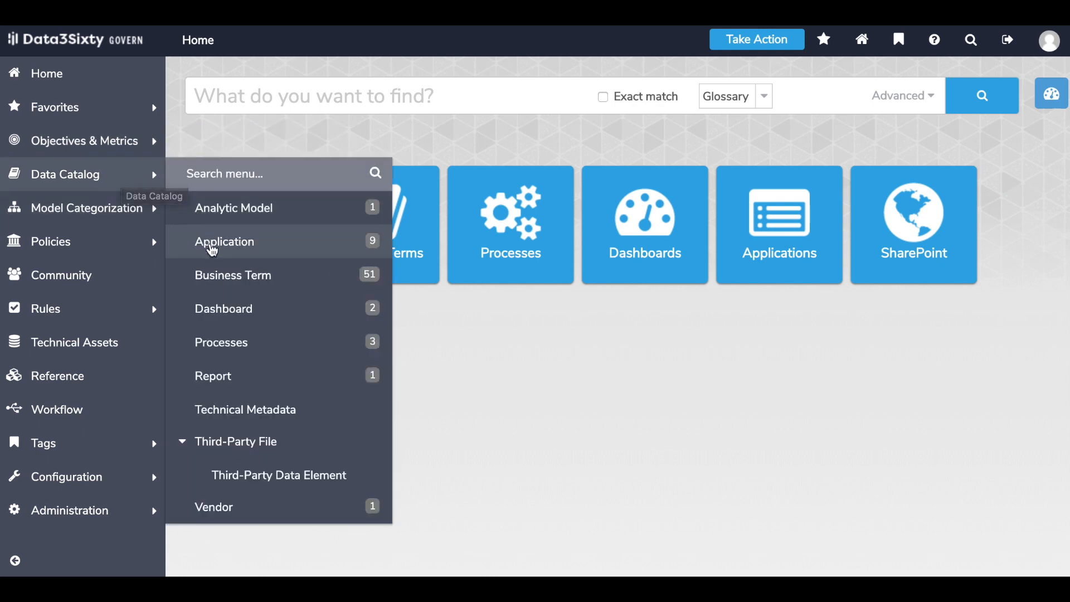
mouse_move(218, 342)
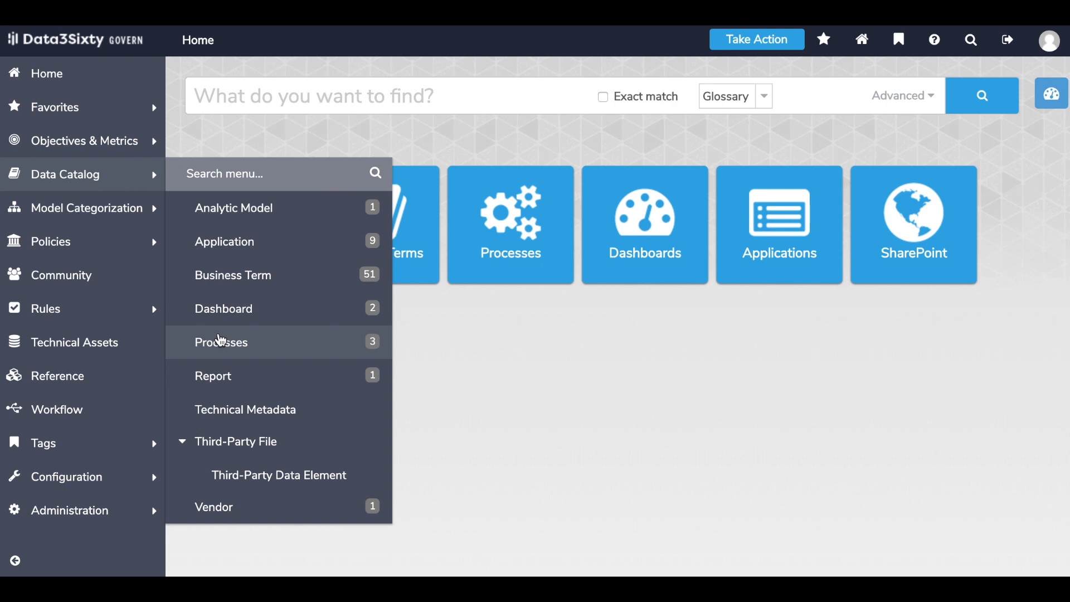
mouse_move(232, 275)
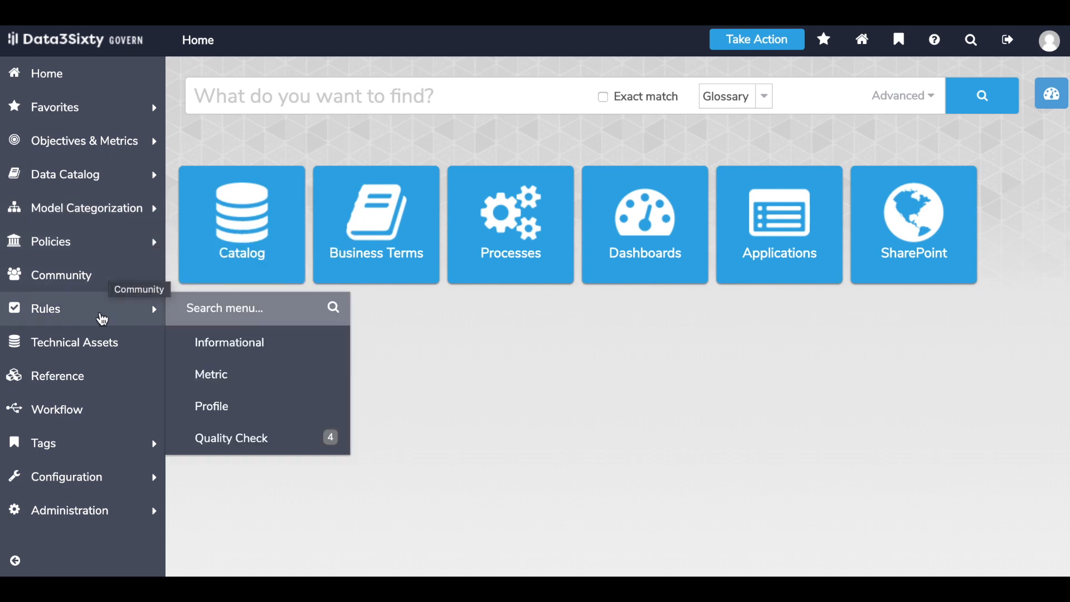
mouse_move(353, 385)
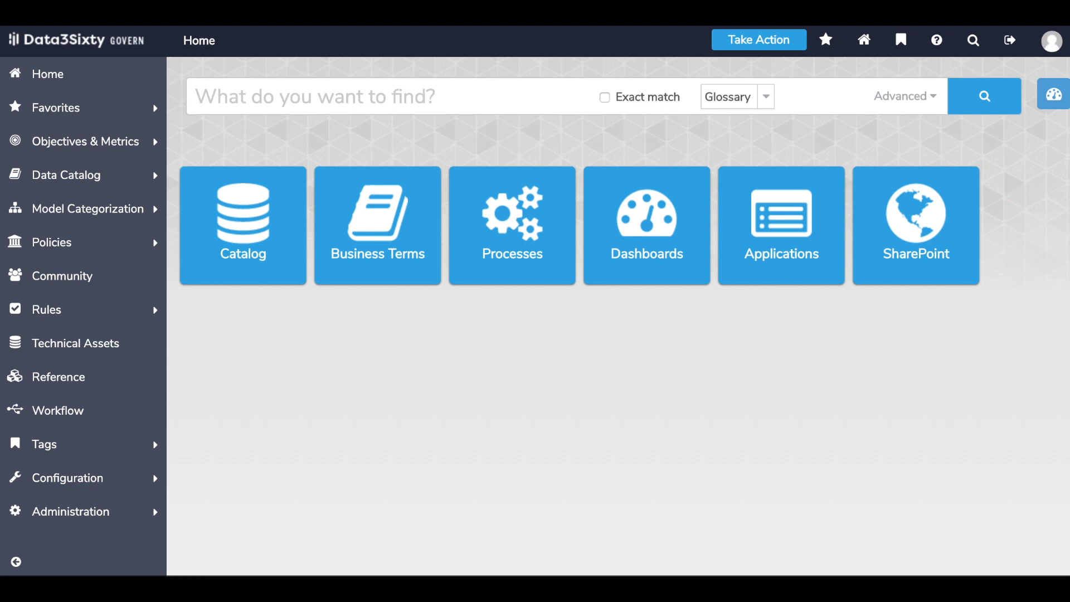
mouse_move(120, 144)
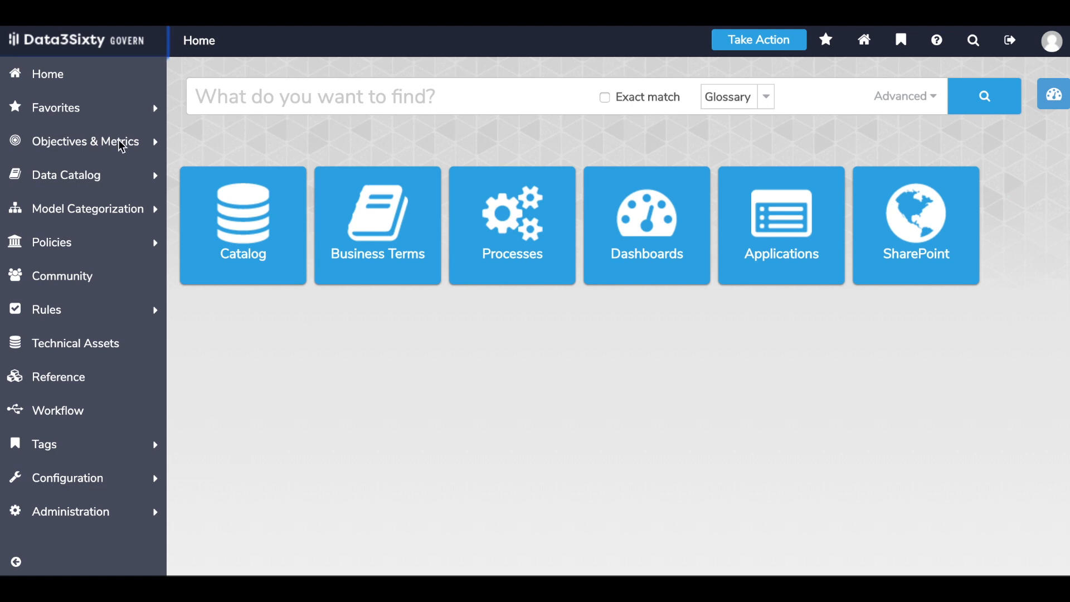
click(85, 141)
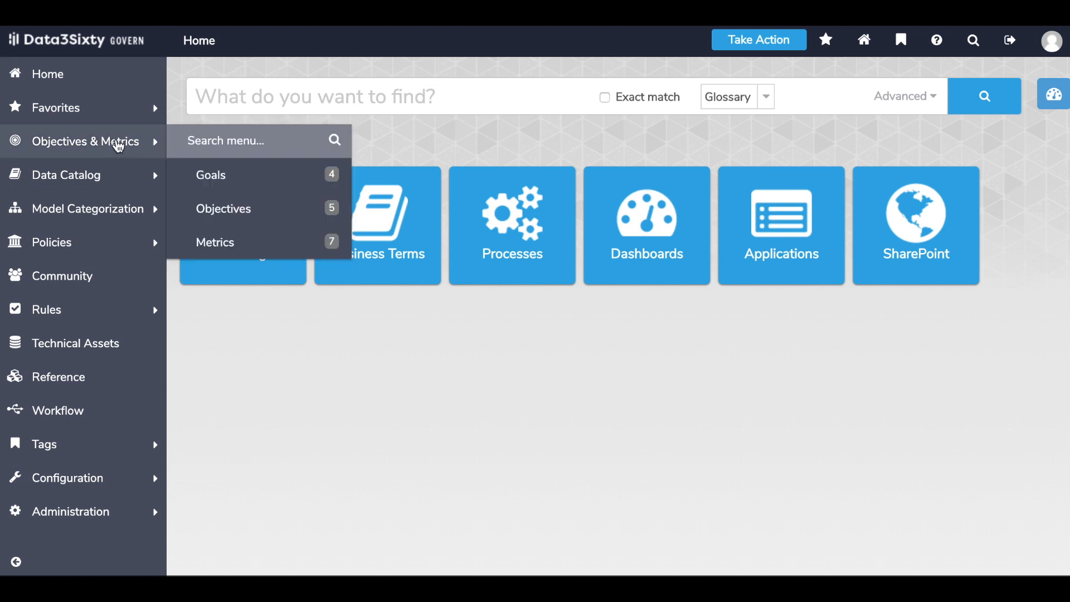
mouse_move(88, 141)
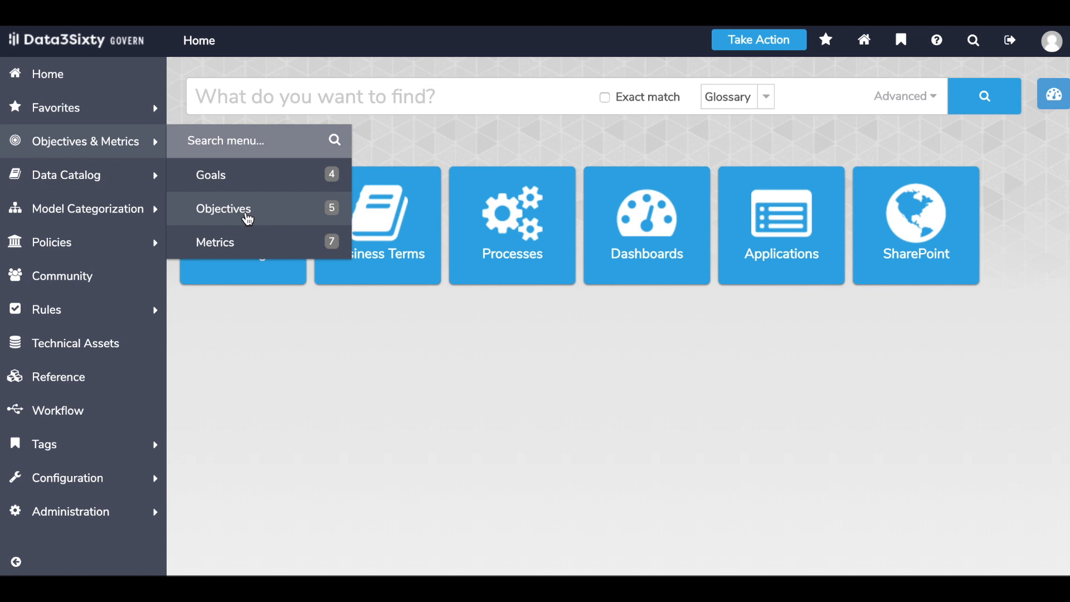
click(223, 209)
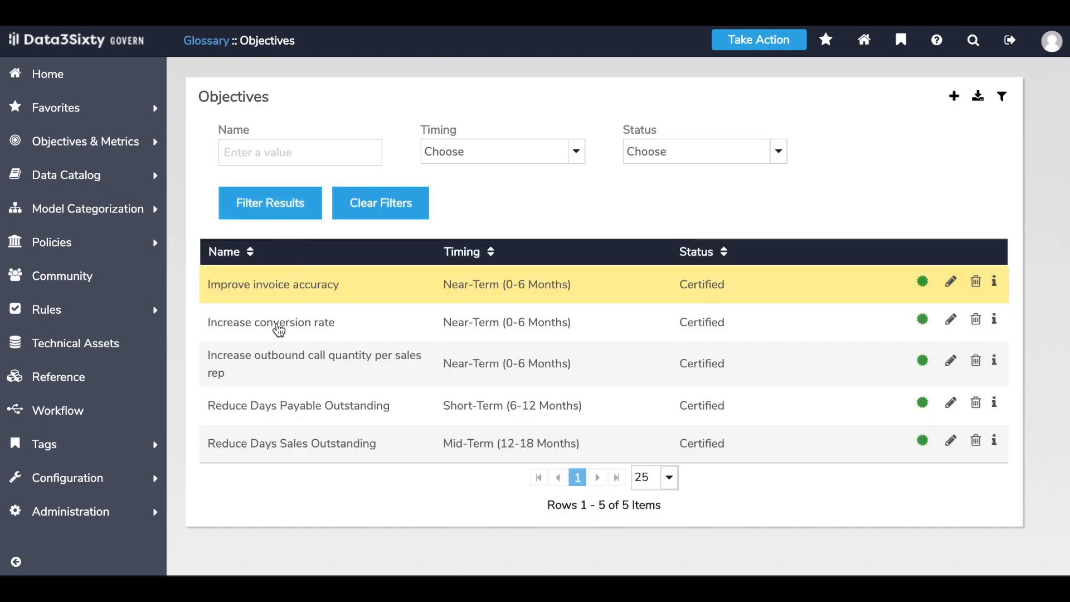
- Open the Increase conversion rate objective and review its two metrics and one process
click(271, 322)
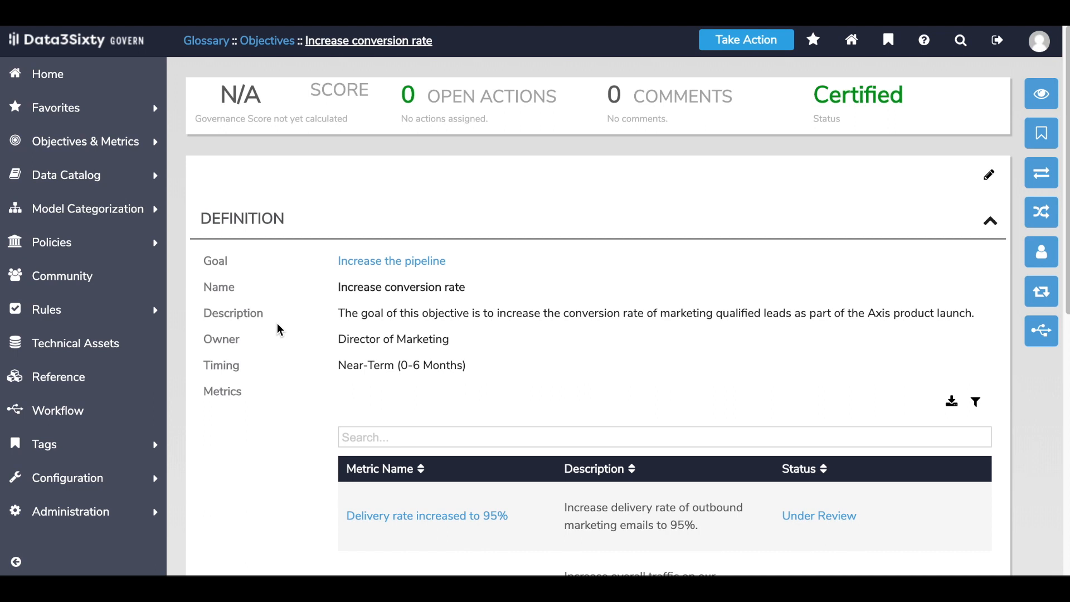
mouse_move(291, 341)
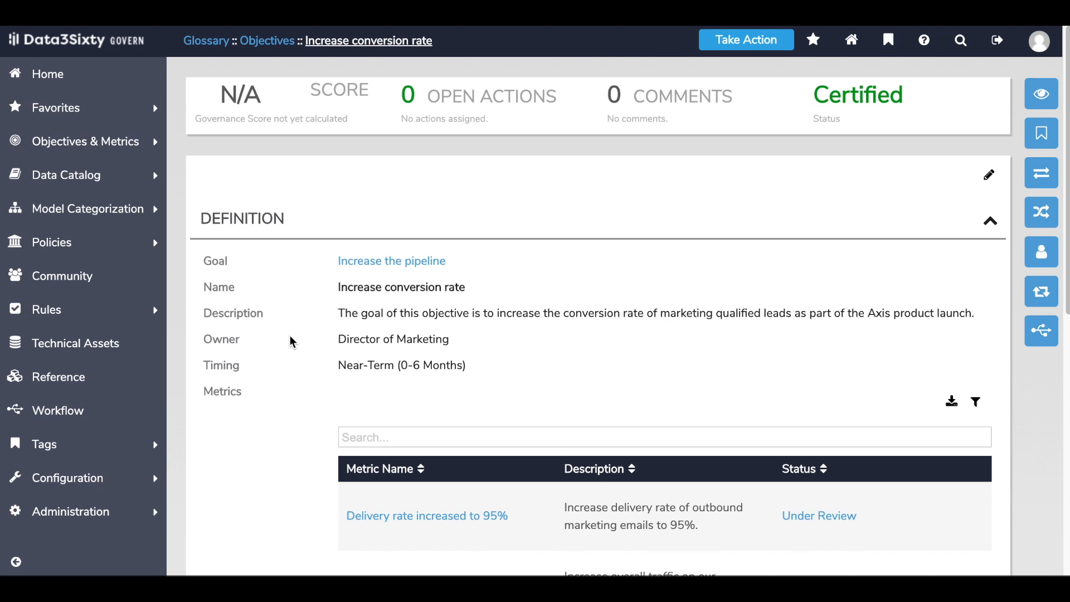
scroll(down, 3)
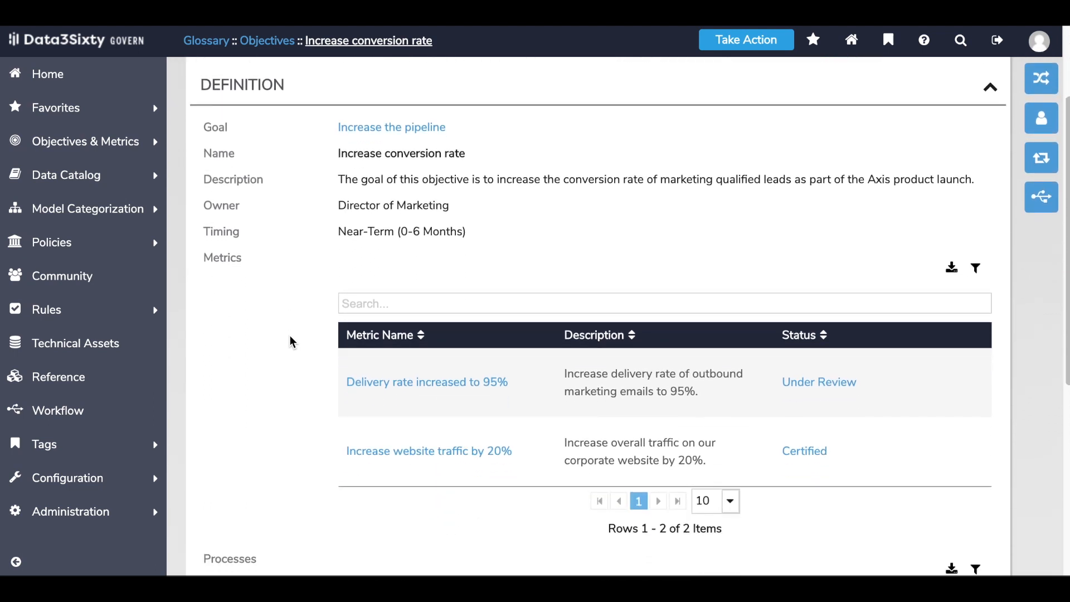
mouse_move(310, 213)
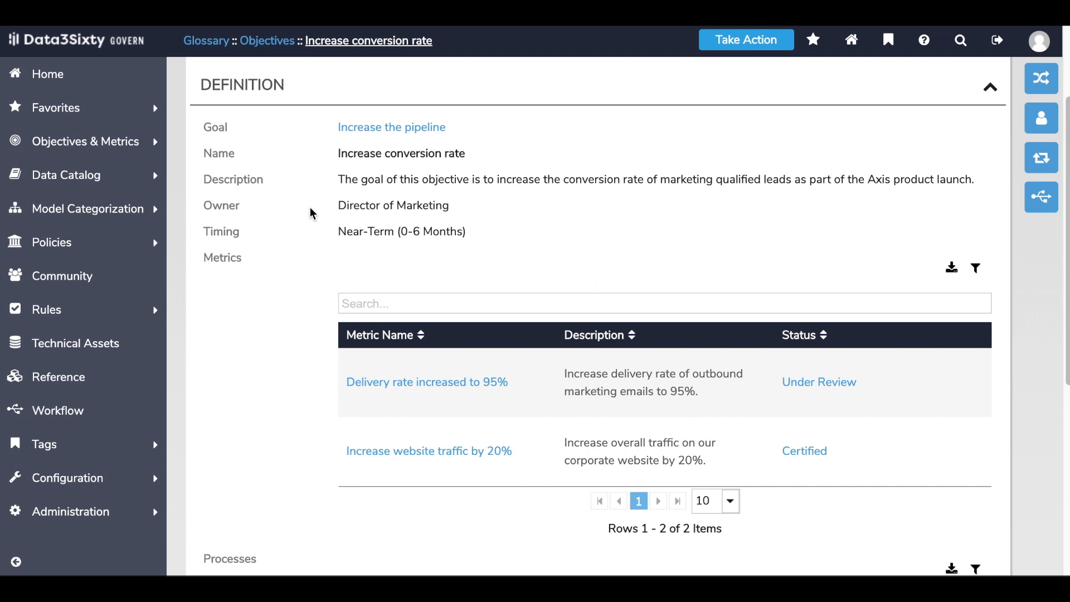
mouse_move(301, 231)
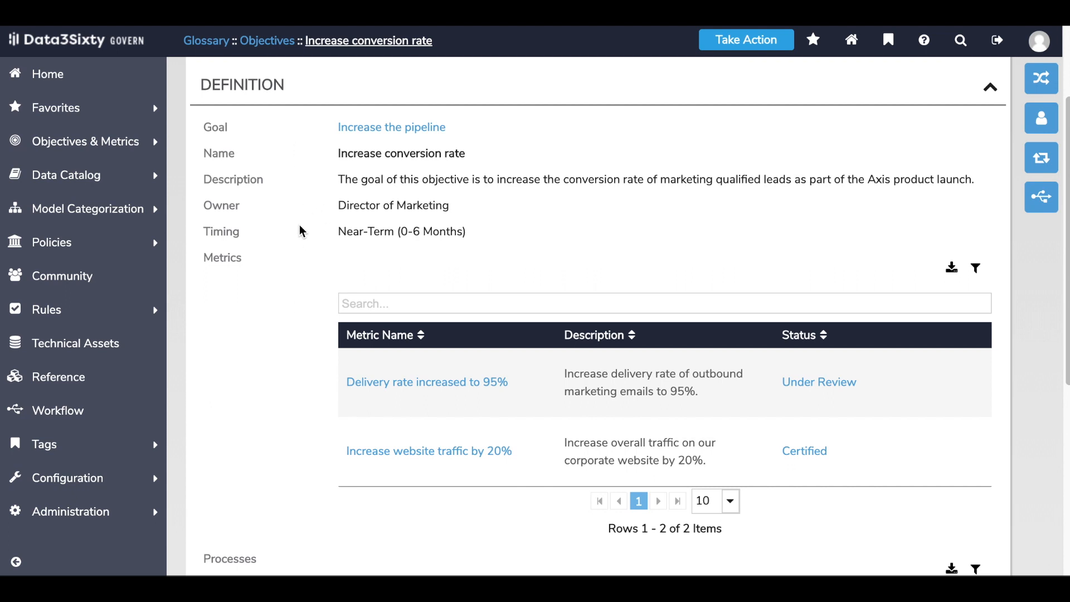
scroll(down, 3)
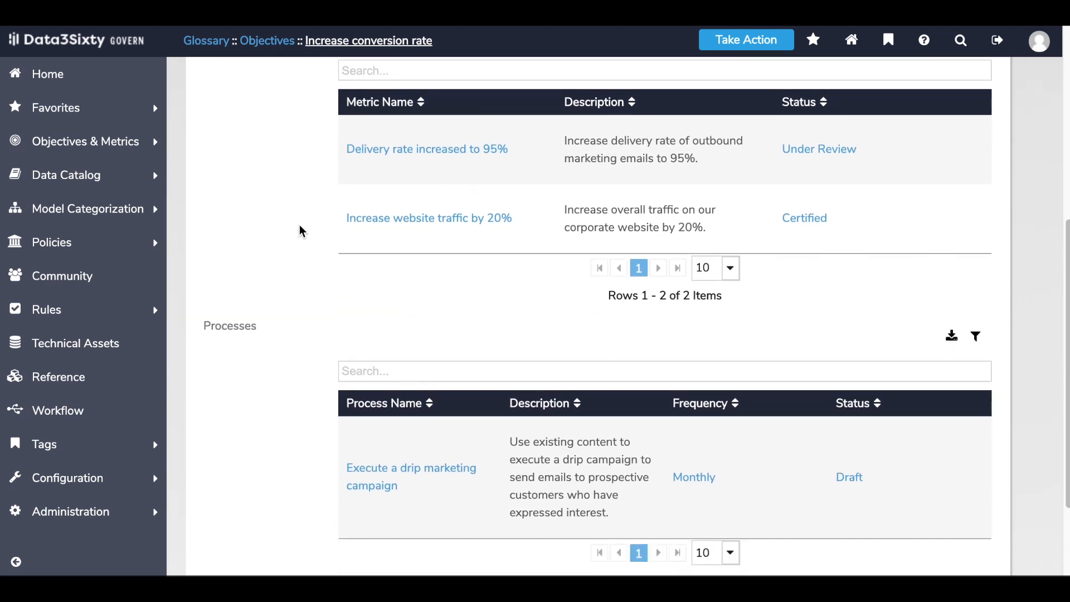
scroll(down, 3)
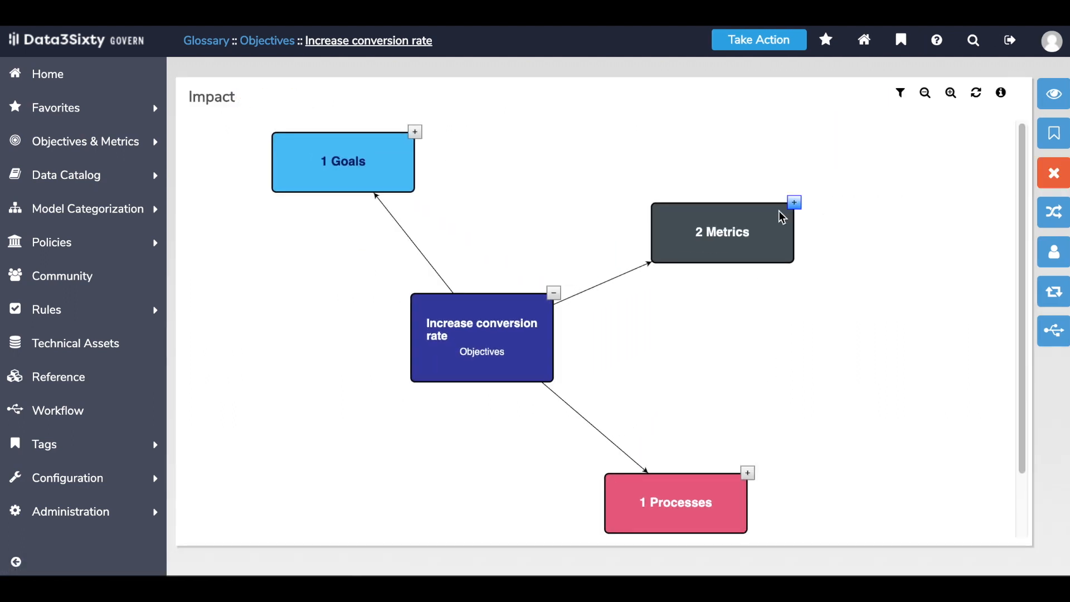
click(793, 202)
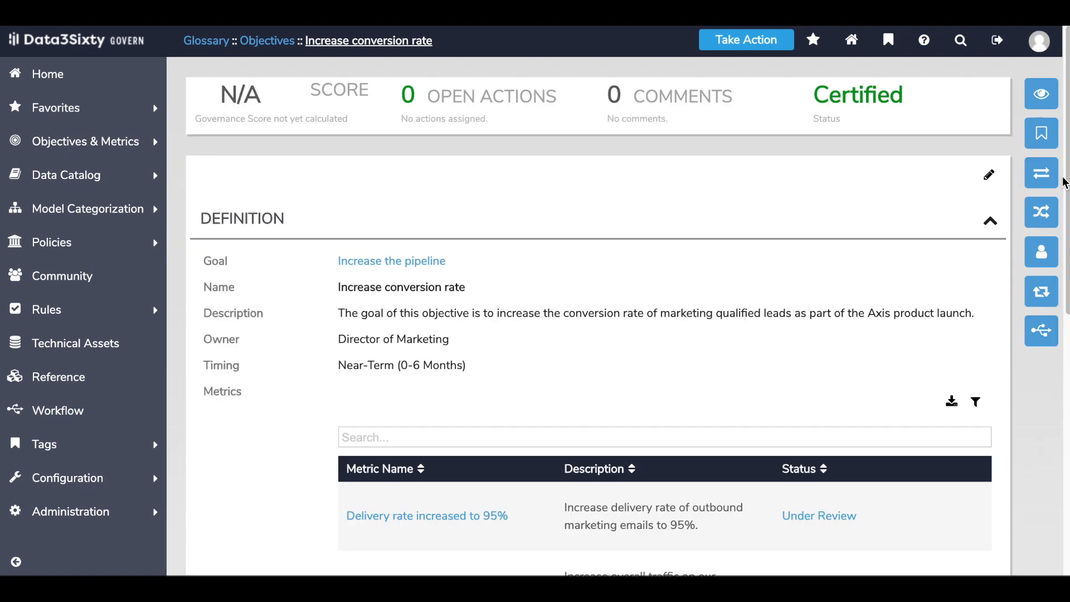
- Scroll the Delivery rate increased to 95% metric to review its 75% score breakdown
scroll(down, 3)
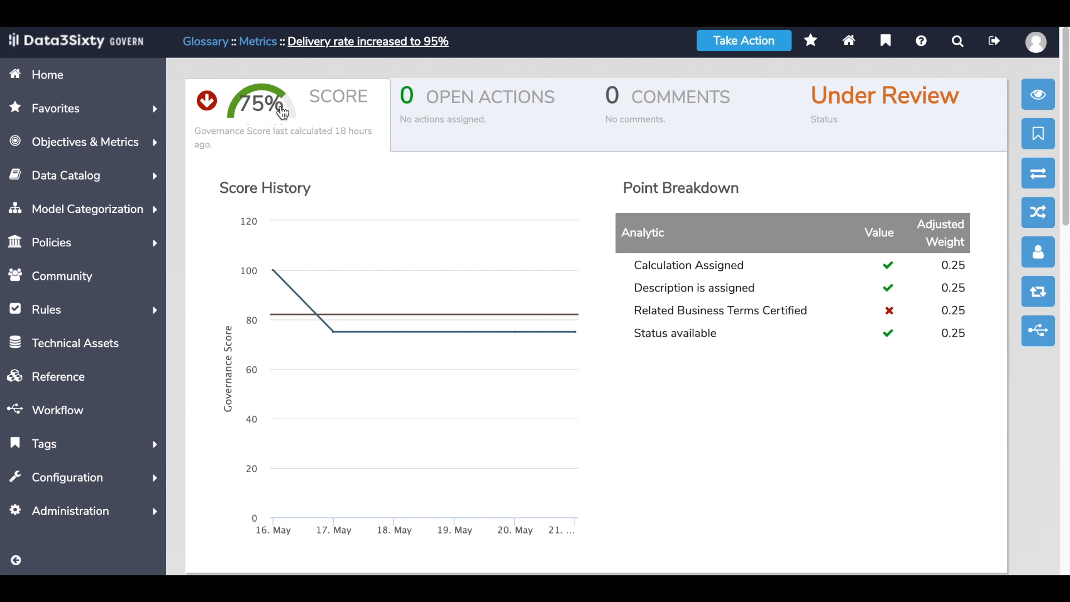
mouse_move(514, 331)
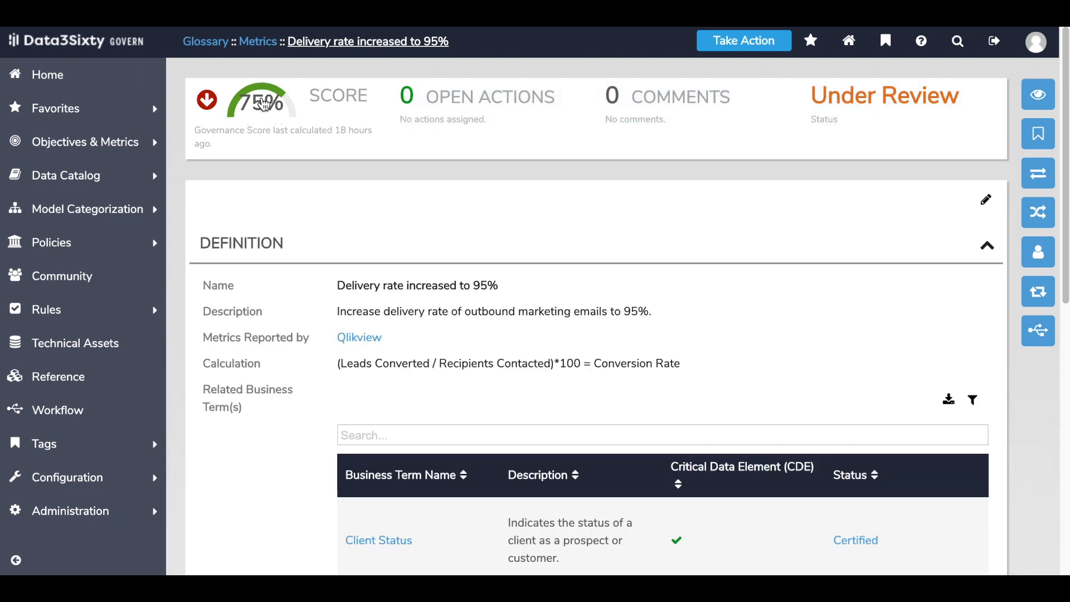
- Scroll the metric's Related Business Terms, where Contact Email Address remains in Draft
scroll(down, 3)
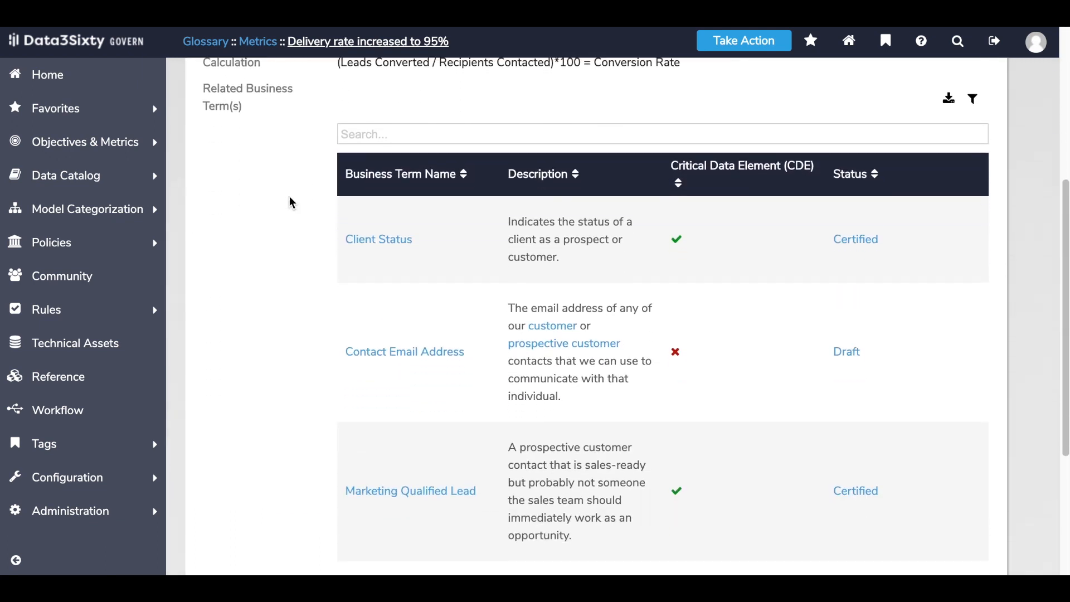
scroll(down, 3)
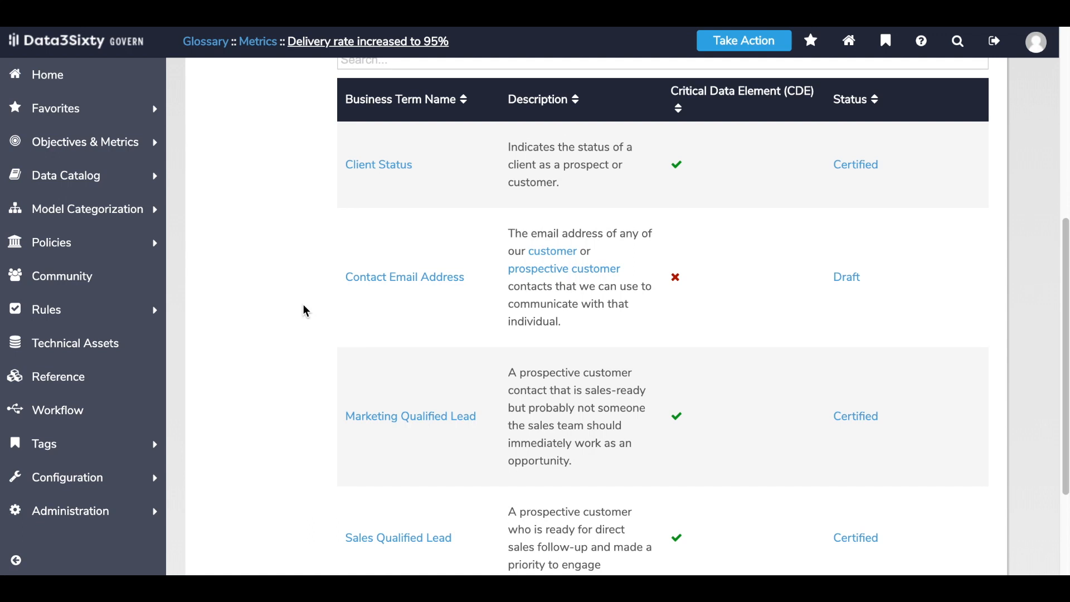
mouse_move(879, 298)
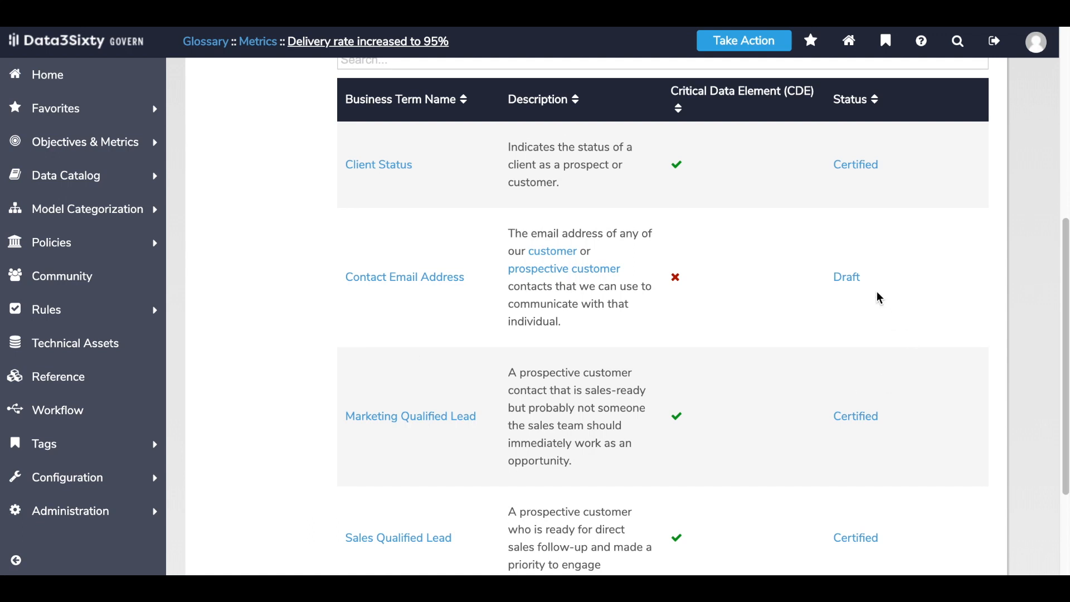
mouse_move(535, 357)
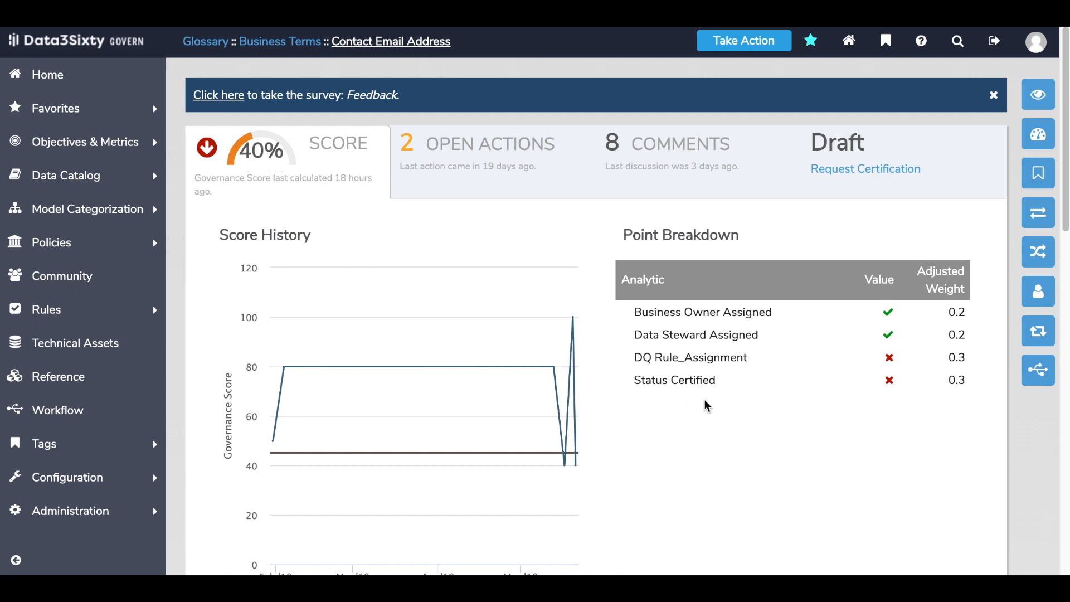
mouse_move(710, 388)
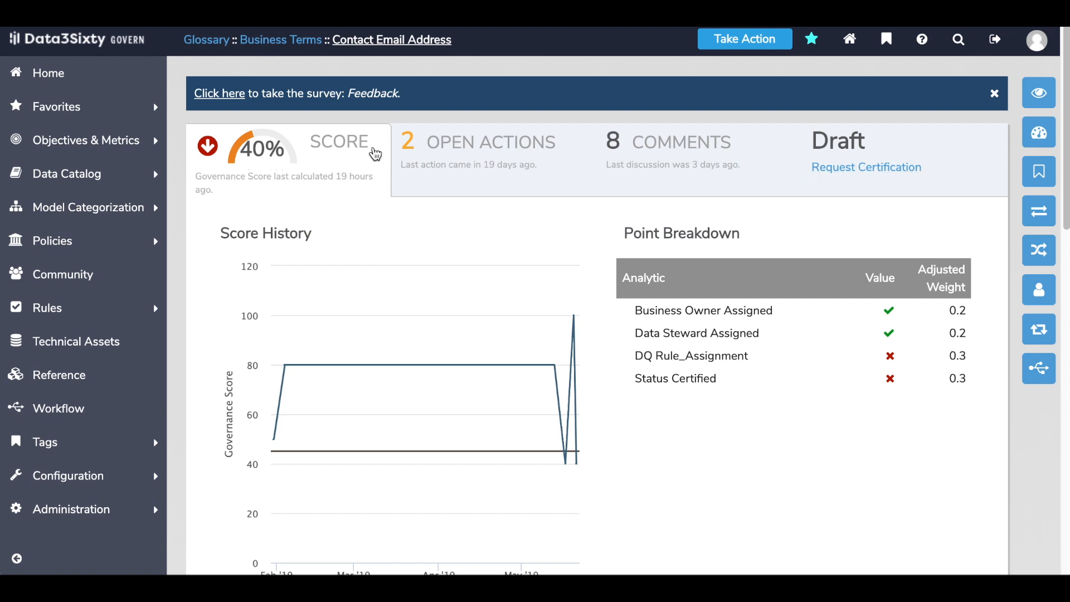
- Review the certified Contact Email Address term's definition, sensitivity and responsibilities
scroll(down, 3)
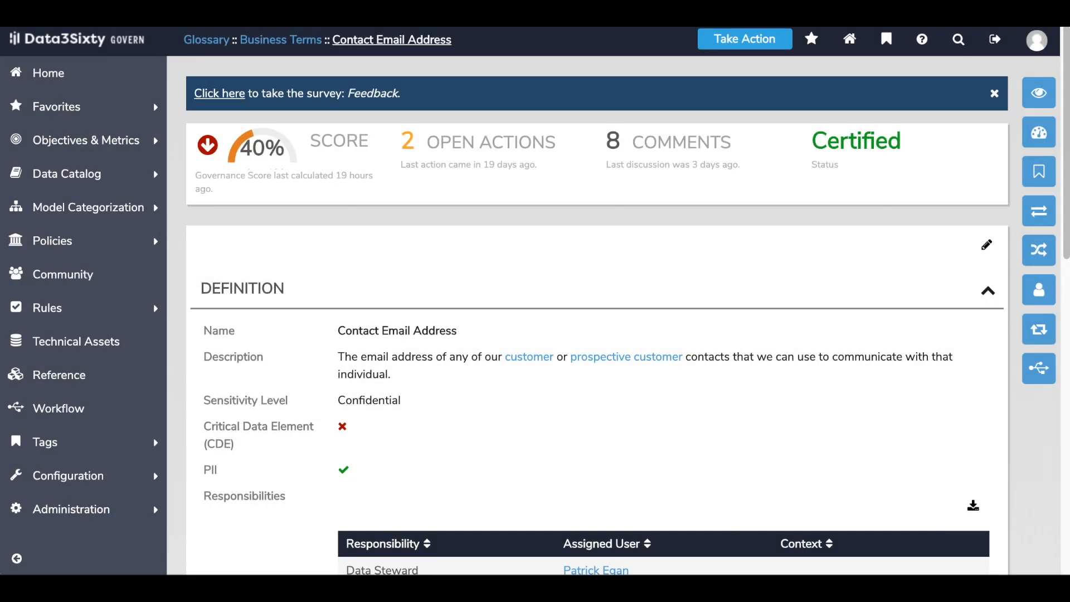
- View the Completeness Check rule's dashboard results, showing 98.6% email completeness
scroll(down, 3)
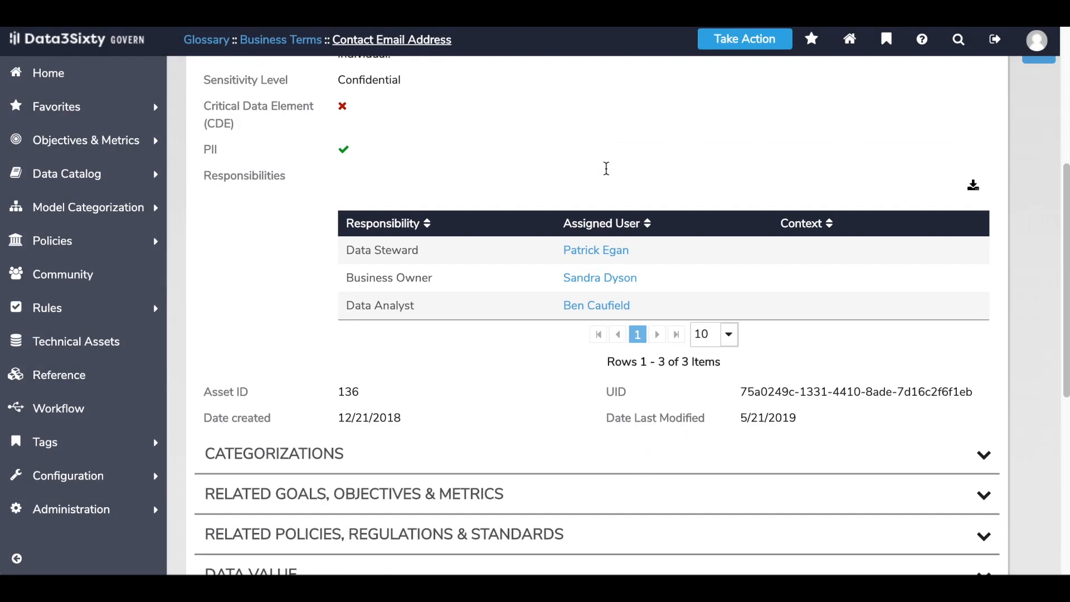
scroll(down, 3)
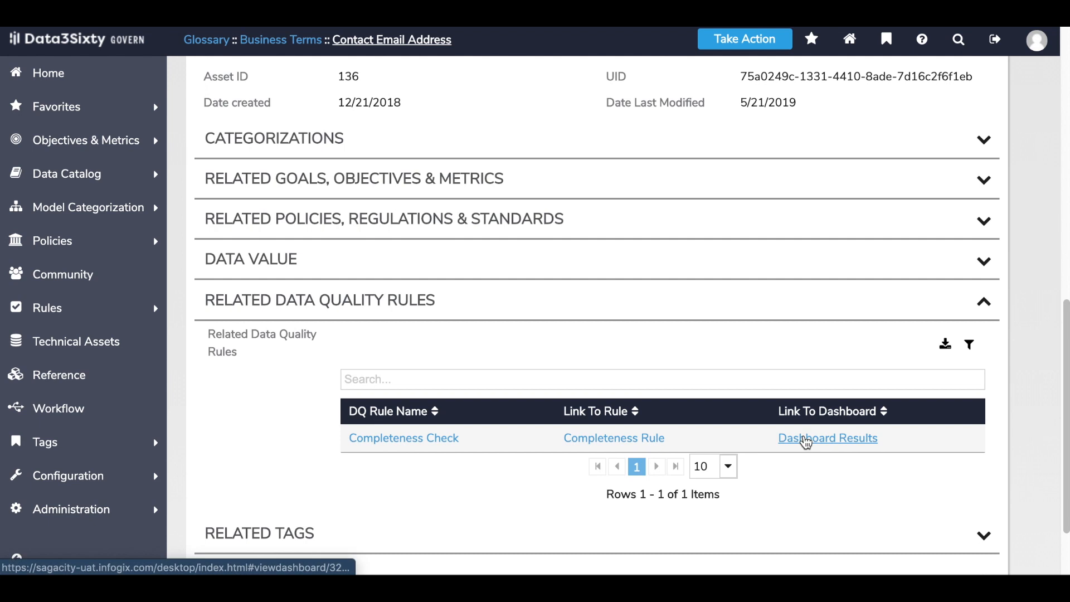
click(827, 438)
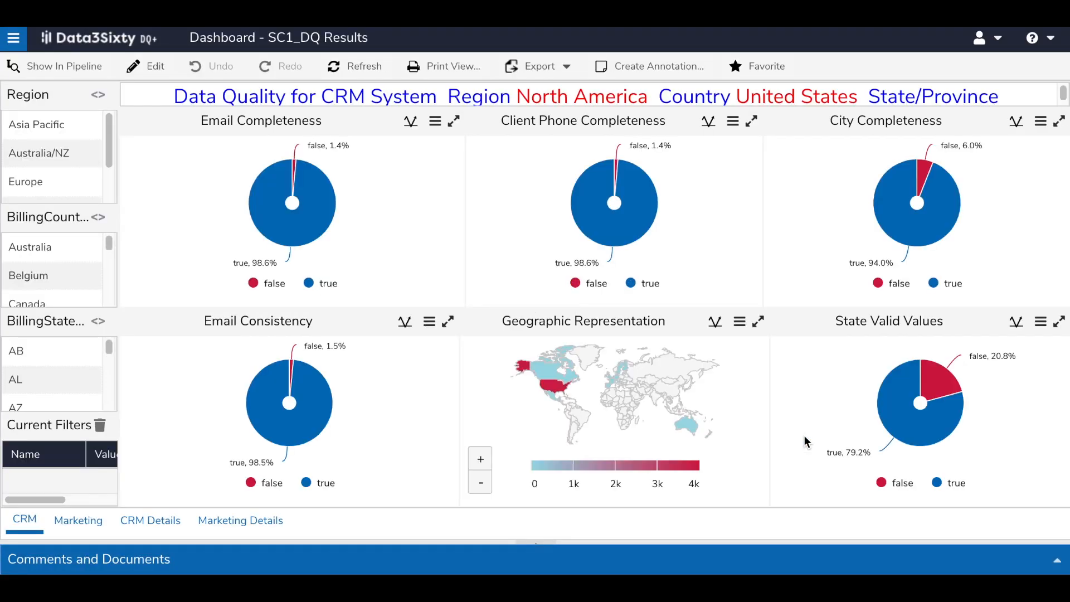
mouse_move(353, 224)
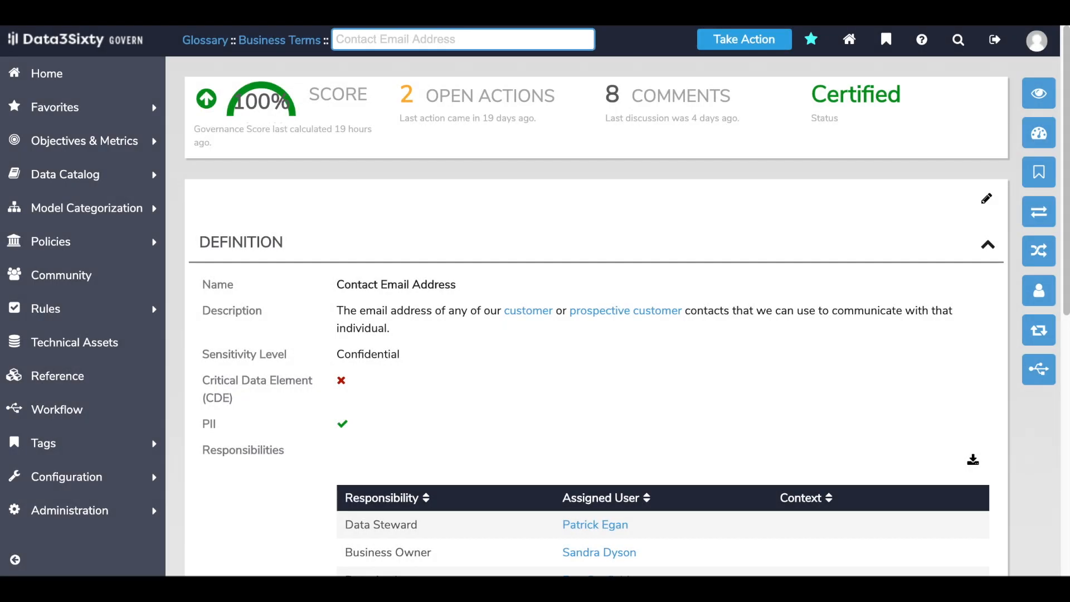
mouse_move(195, 107)
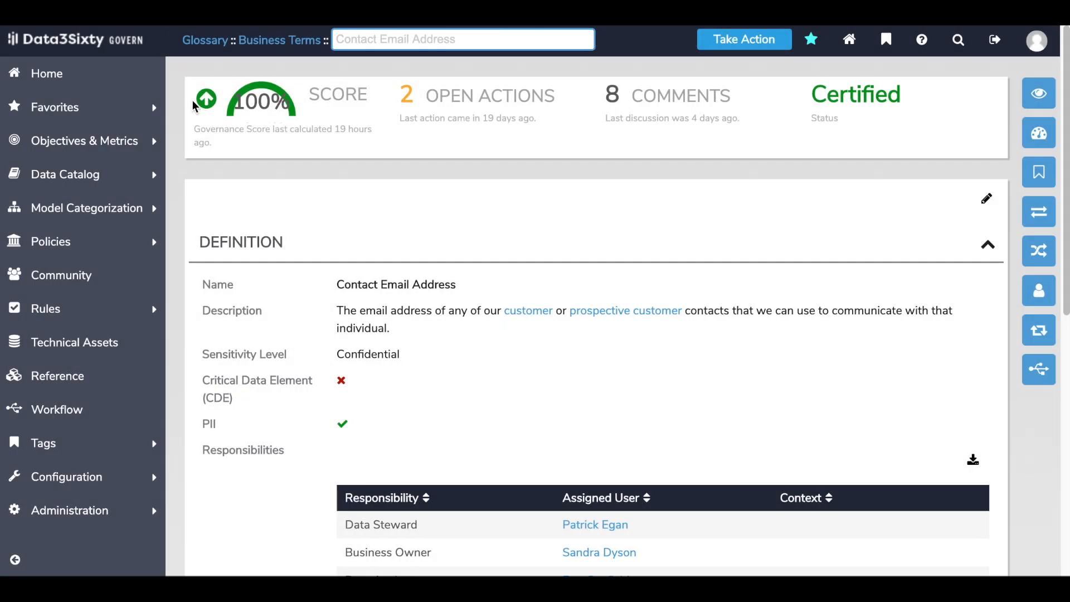
- Open the linked Delivery rate increased to 95% metric and view its 100% score breakdown
click(262, 101)
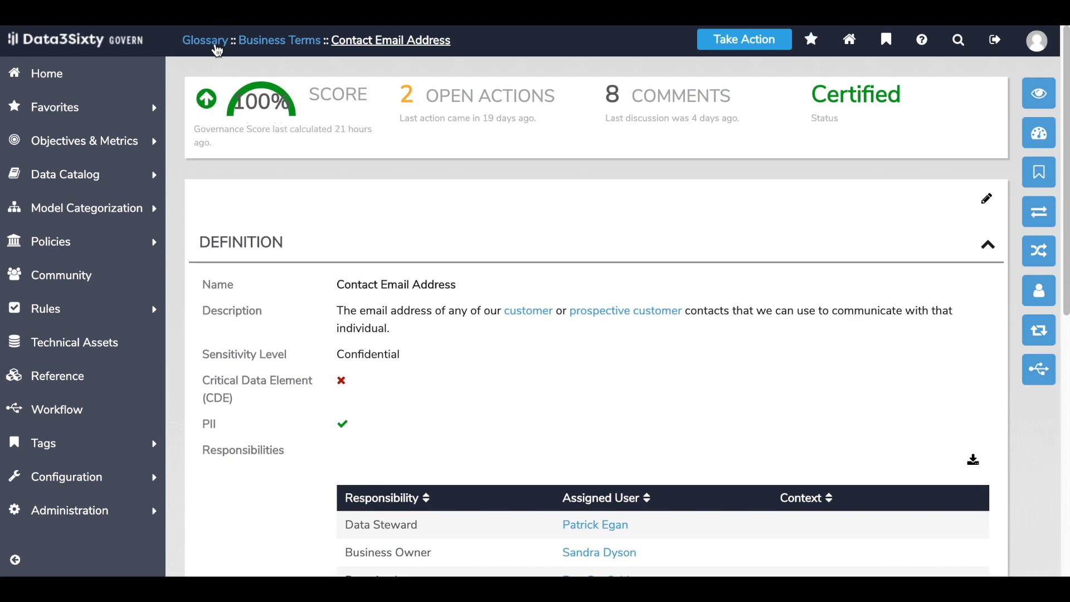
scroll(down, 3)
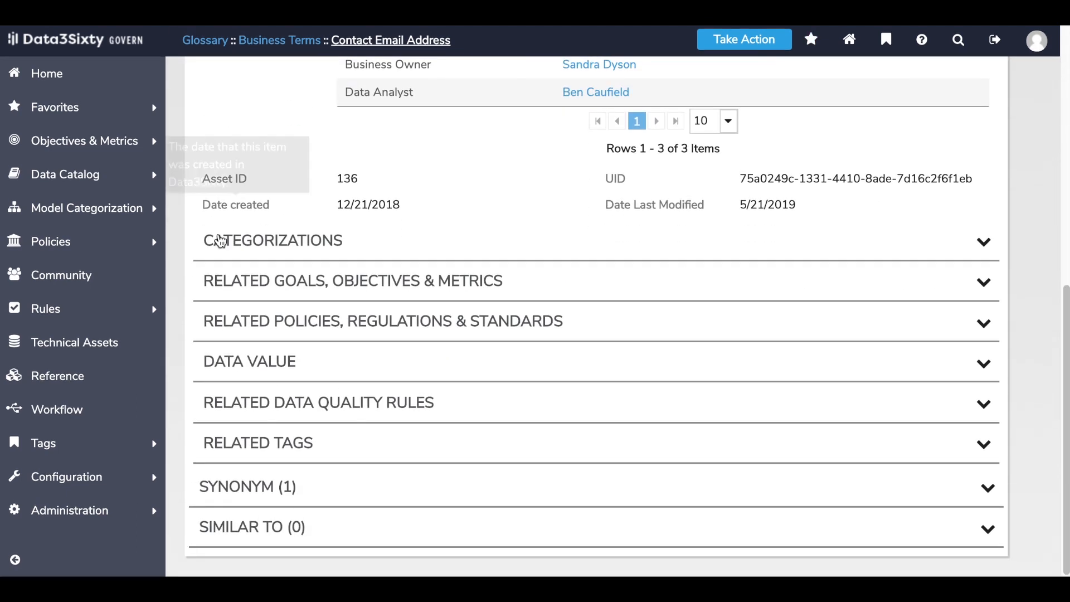
click(352, 280)
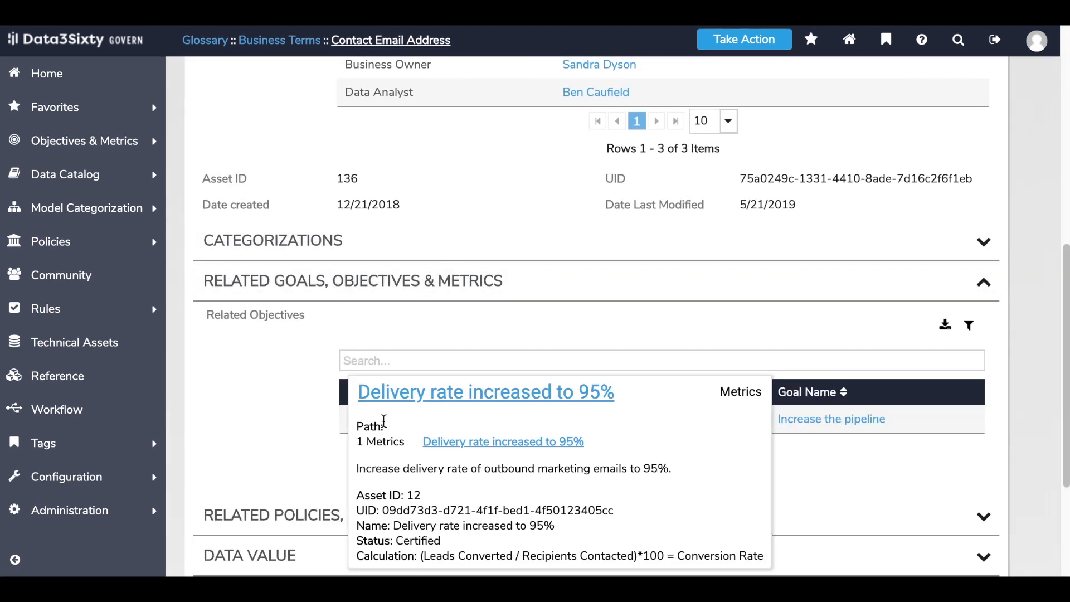
click(486, 392)
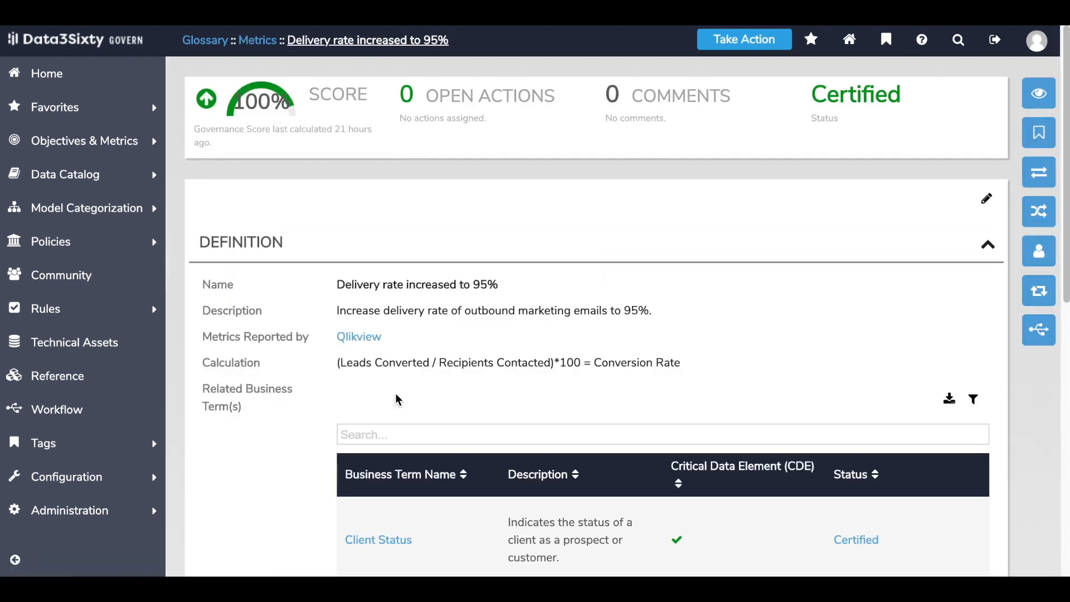
click(261, 99)
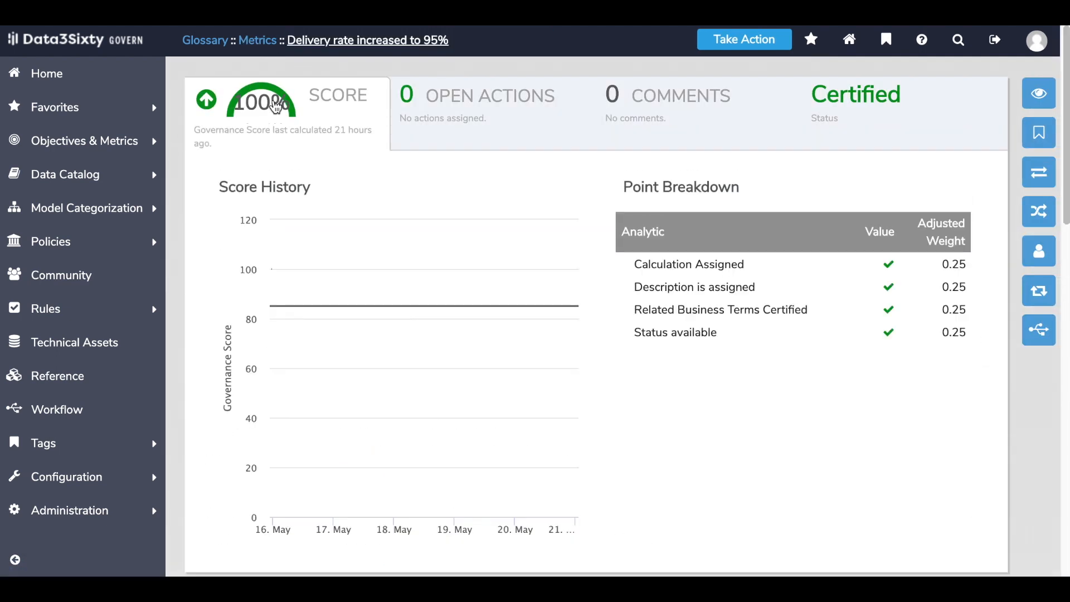